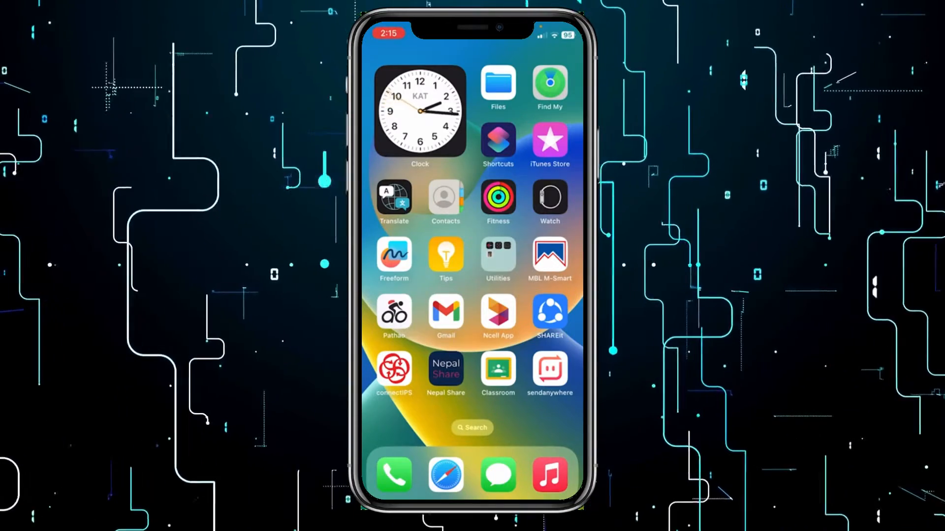
Launch Settings from the second Home Screen page and go into General
scroll("left", 3)
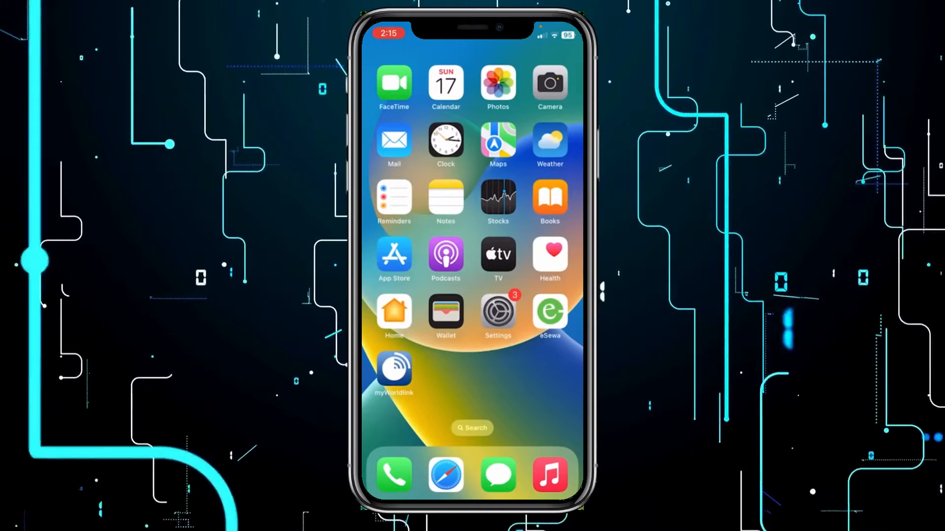
left_click(498, 312)
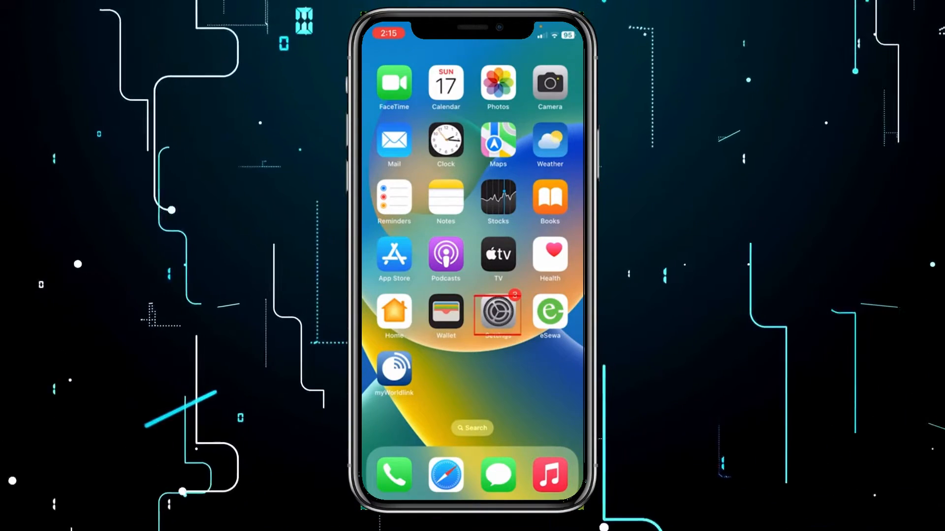
left_click(497, 314)
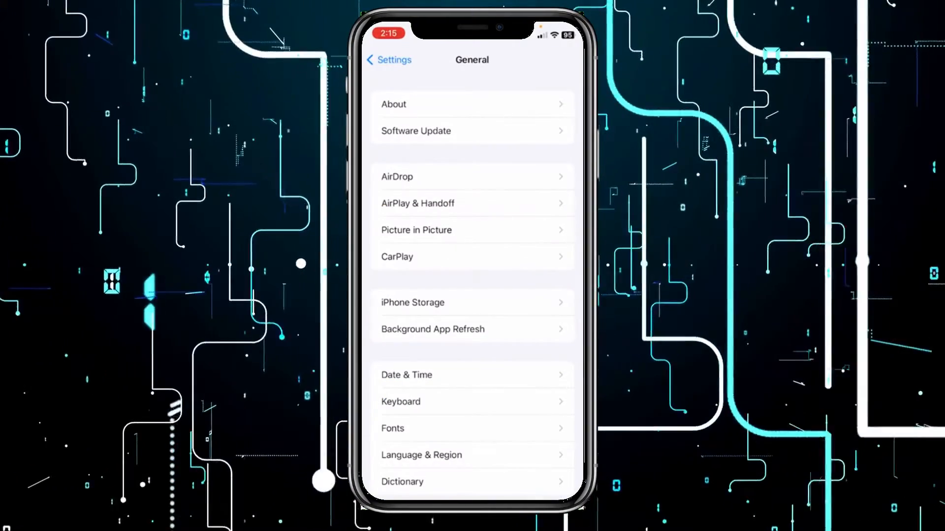
Enter iPhone Storage and scroll the app list toward Instagram
left_click(413, 301)
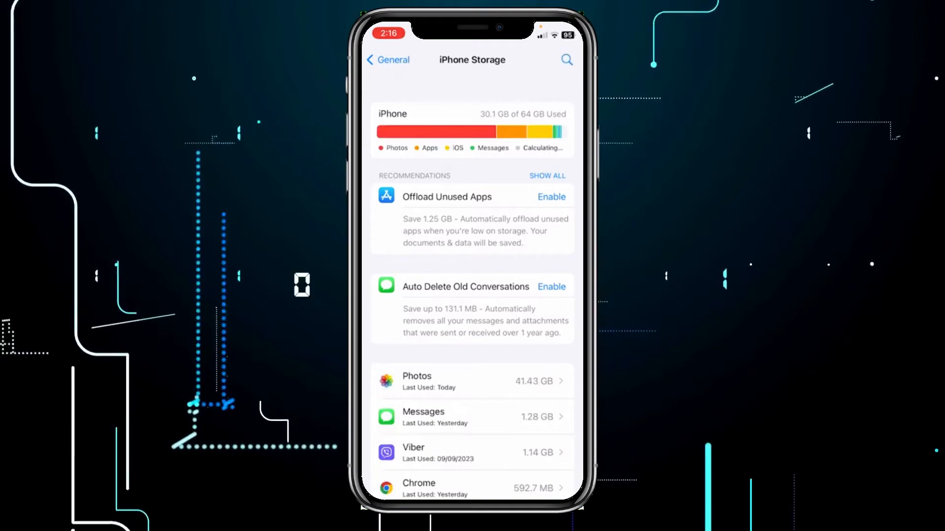
scroll("down", 3)
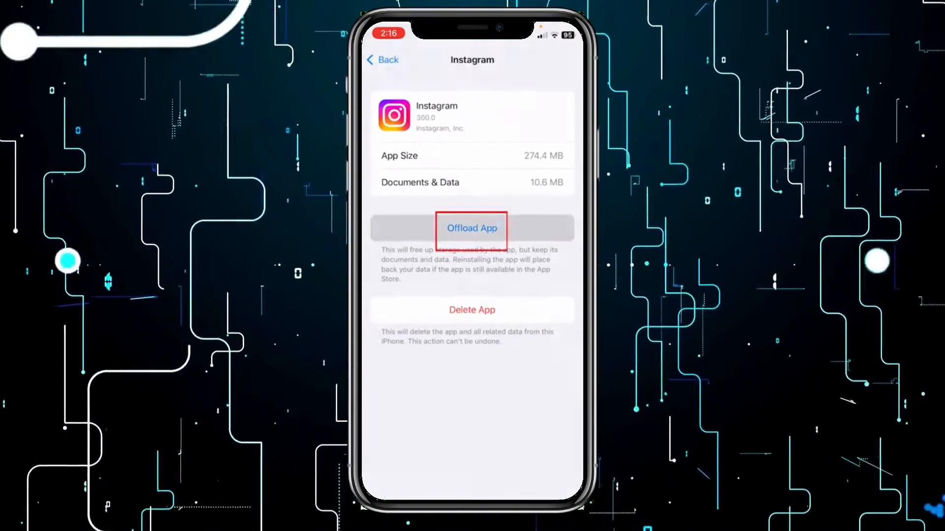
Offload Instagram, confirm it, and request a reinstall of the app
left_click(472, 228)
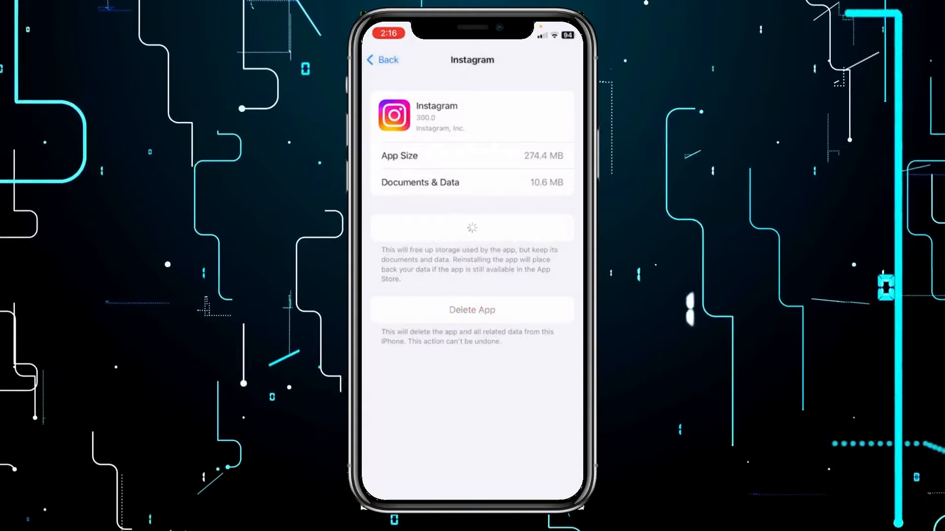
left_click(472, 228)
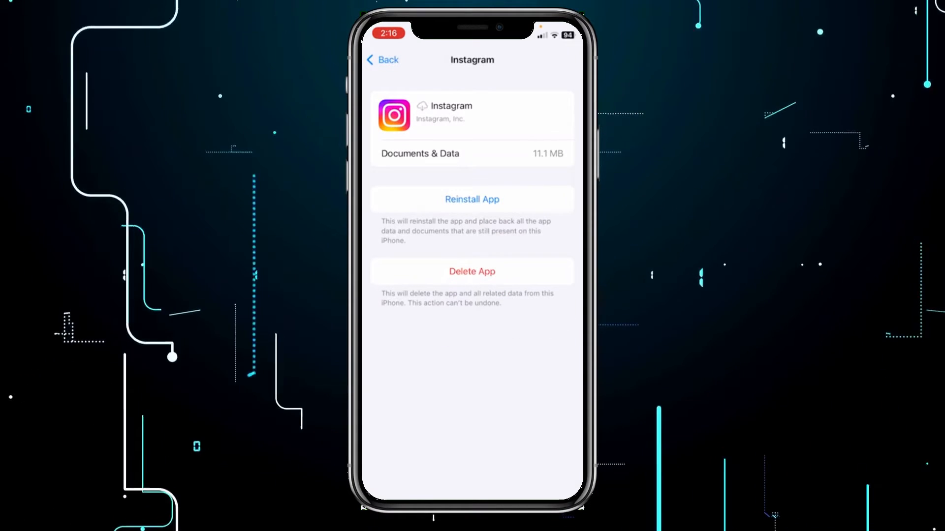
left_click(471, 199)
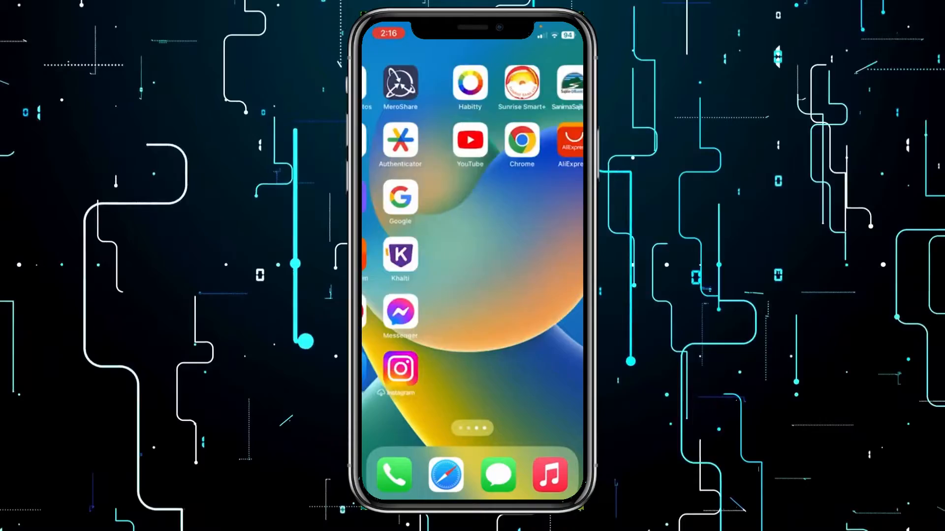
Return to the Home Screen and dismiss the Unable To Install alert with OK
scroll("left", 3)
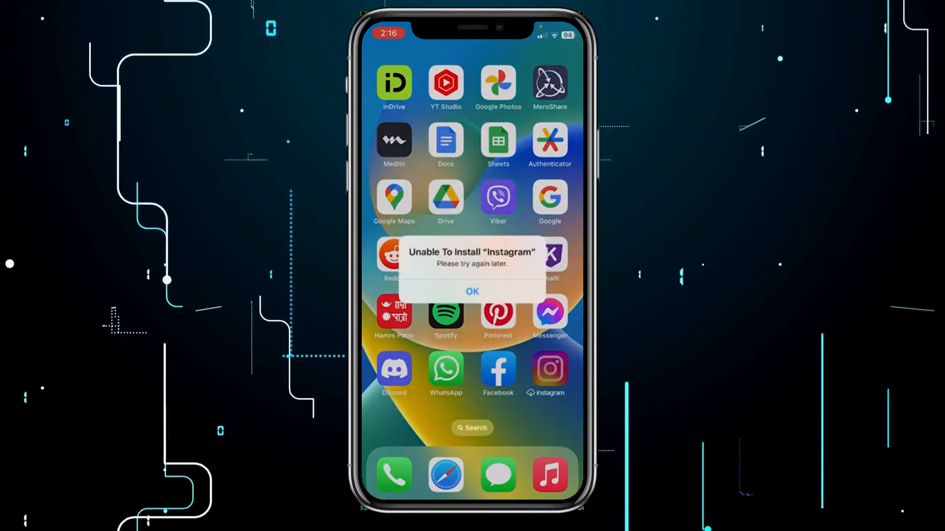
left_click(472, 292)
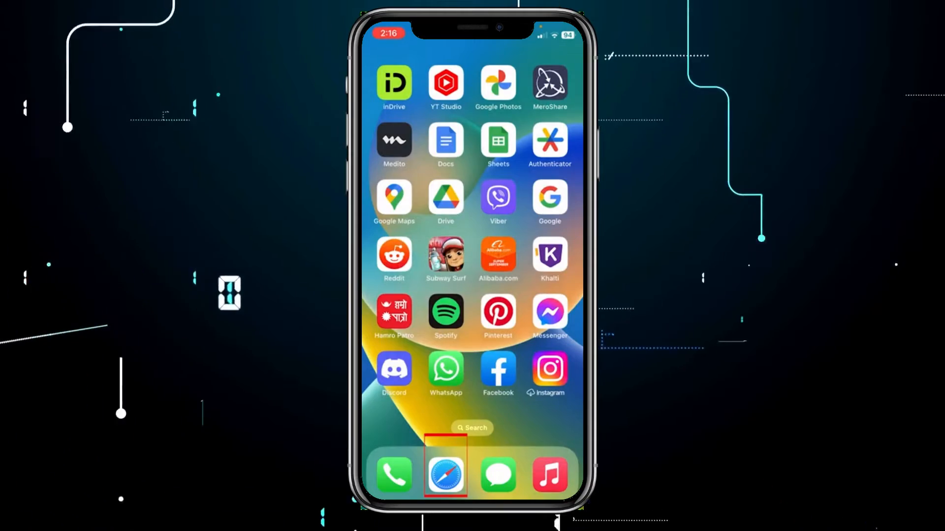
Search Safari for the Instagram website login and choose the Instagram Login result
left_click(445, 474)
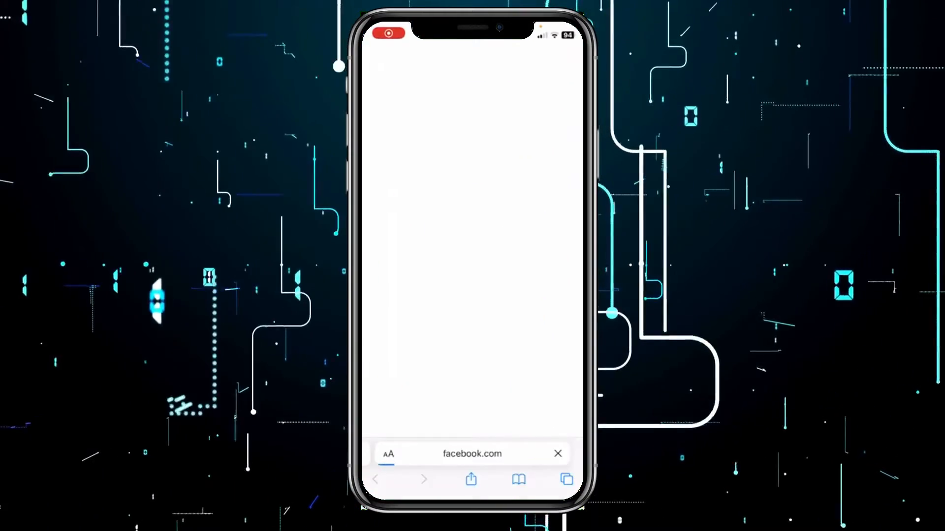
type("inatagram website login")
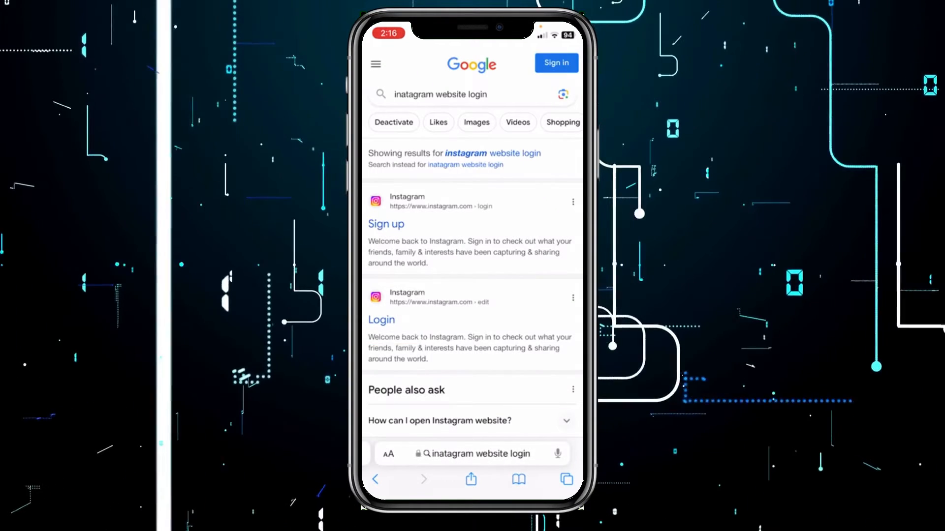
left_click(386, 223)
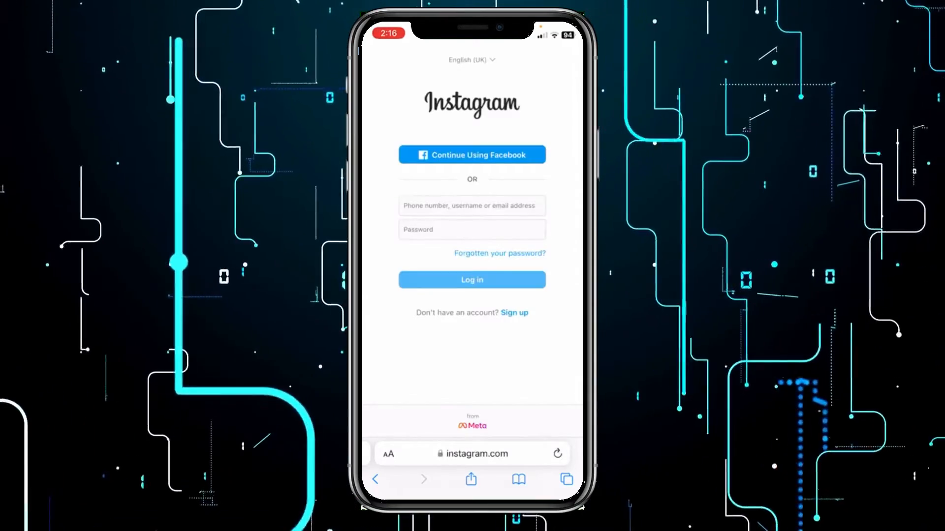
Log in on instagram.com and reach Privacy and security with Two-factor authentication available
left_click(472, 206)
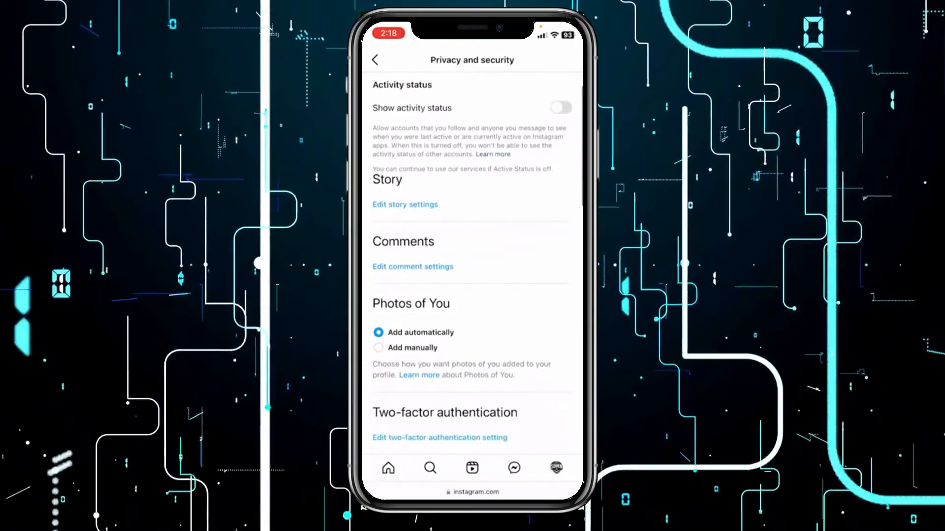
Scroll through Privacy and security options, then exit Safari back to the Home Screen
scroll("down", 3)
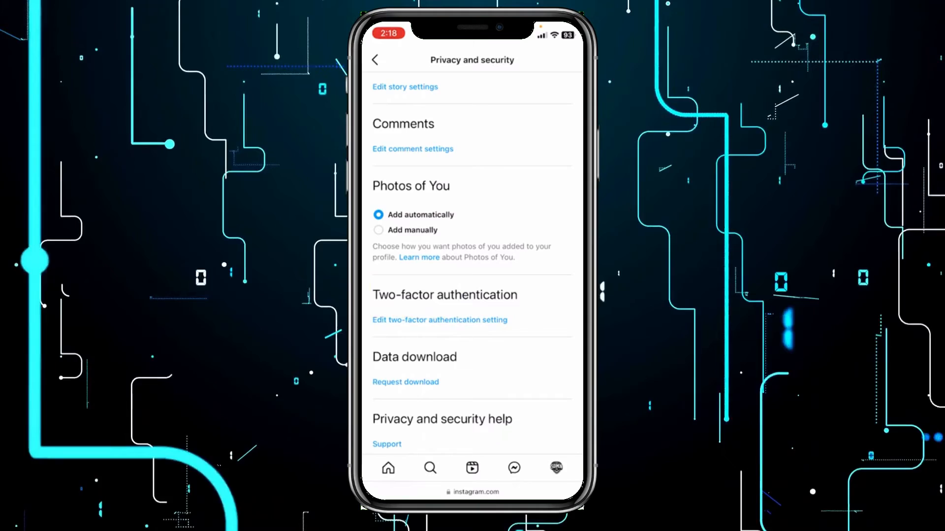
scroll("up", 3)
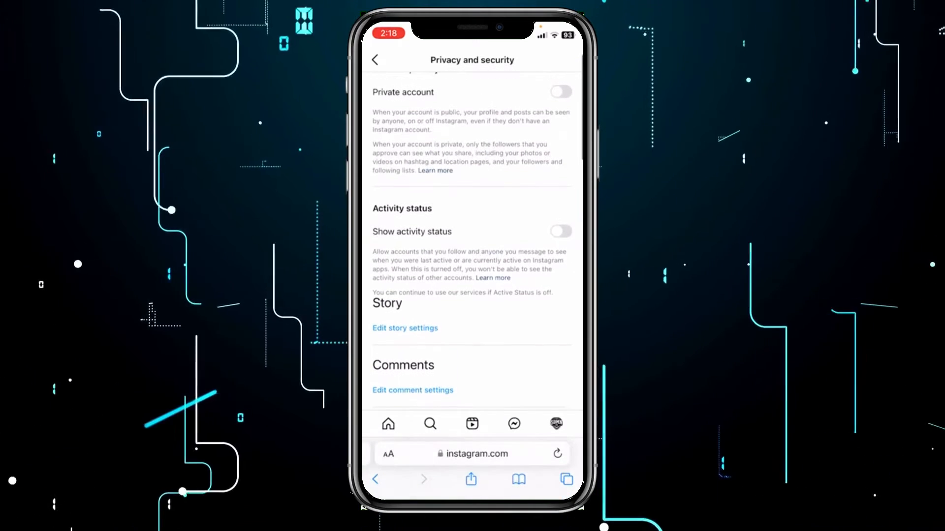
left_click(375, 59)
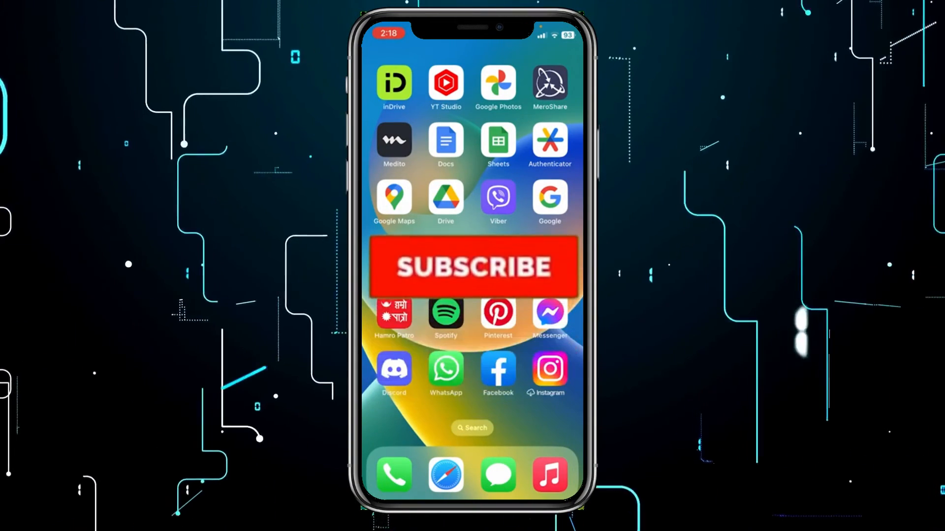
left_click(474, 267)
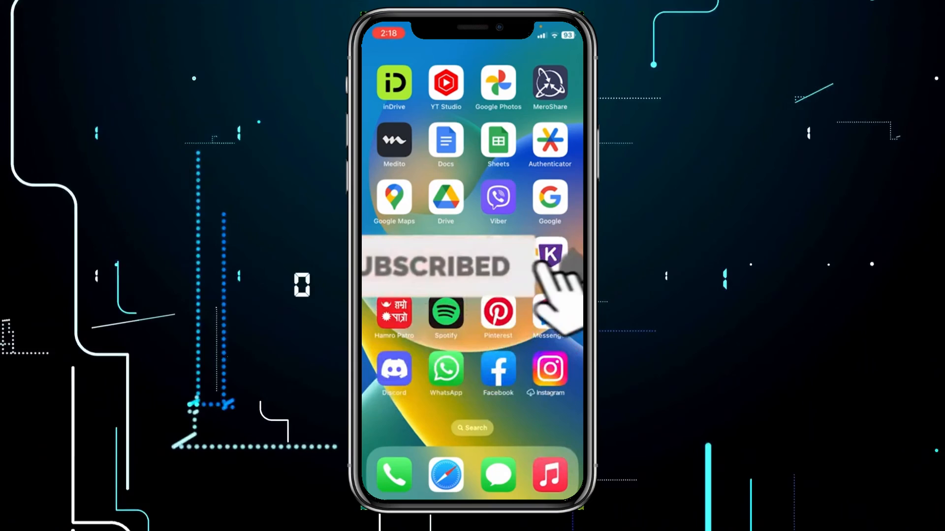